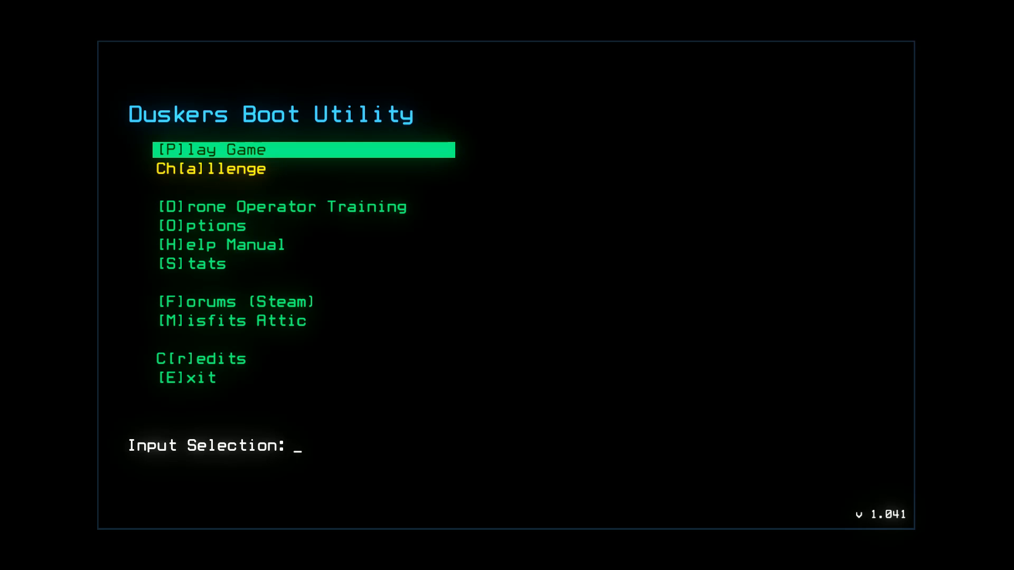
- Start the Daily Challenge from the Challenge Launcher so the docked drones appear
key("a")
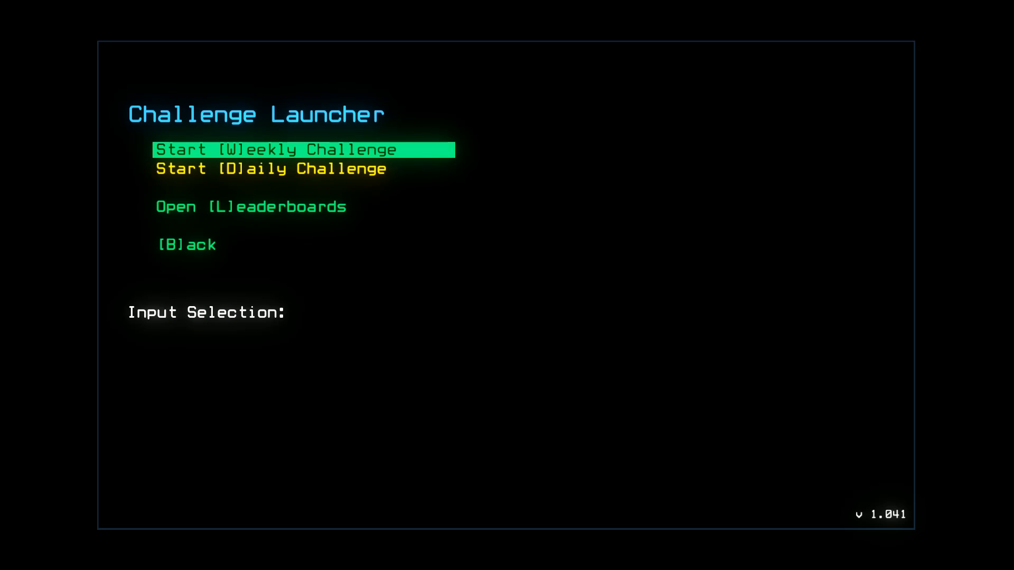
left_click(206, 312)
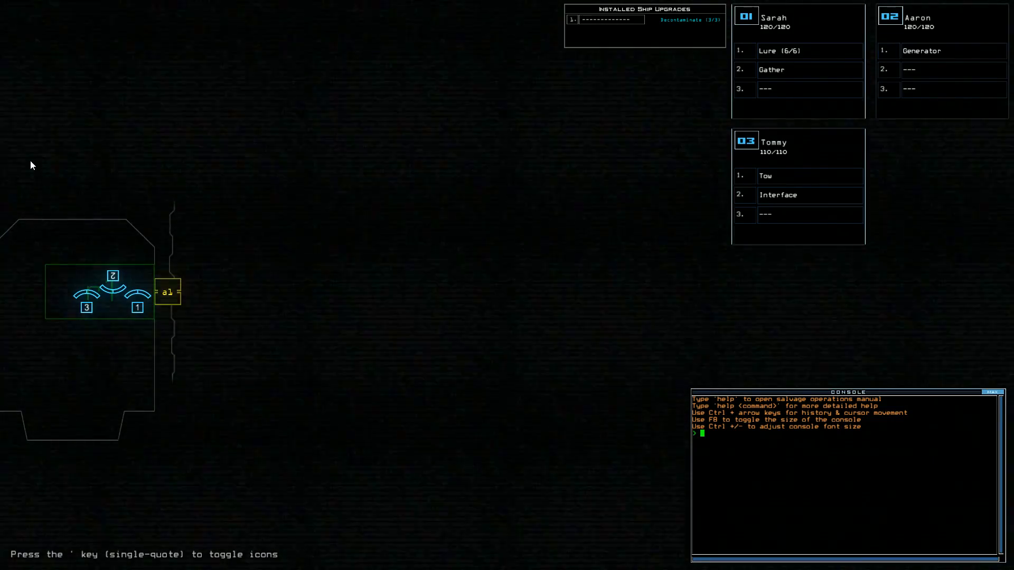
- Run 'begin' to start the mission at the derelict ship with three drones docked
type("begin")
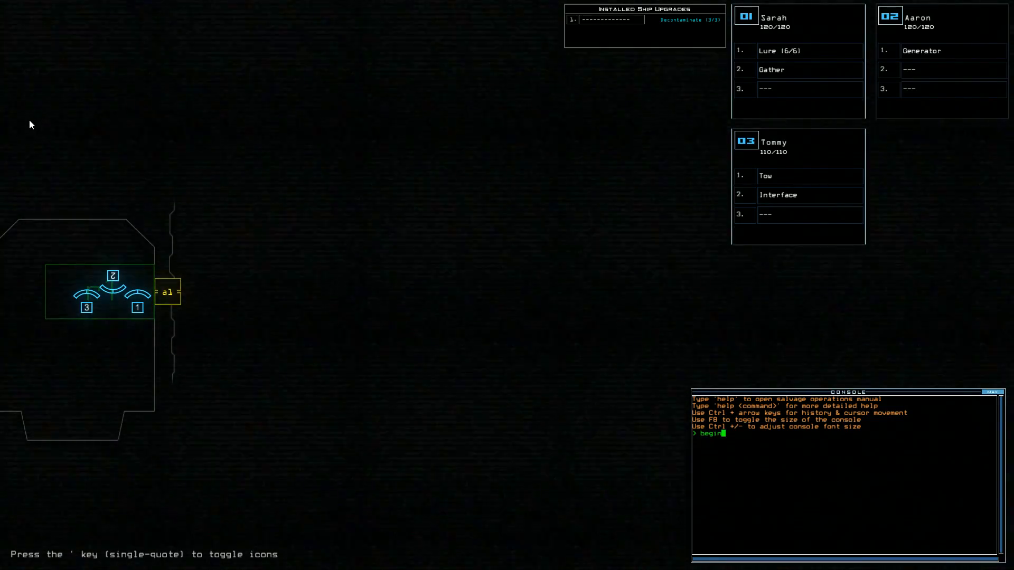
key("Return")
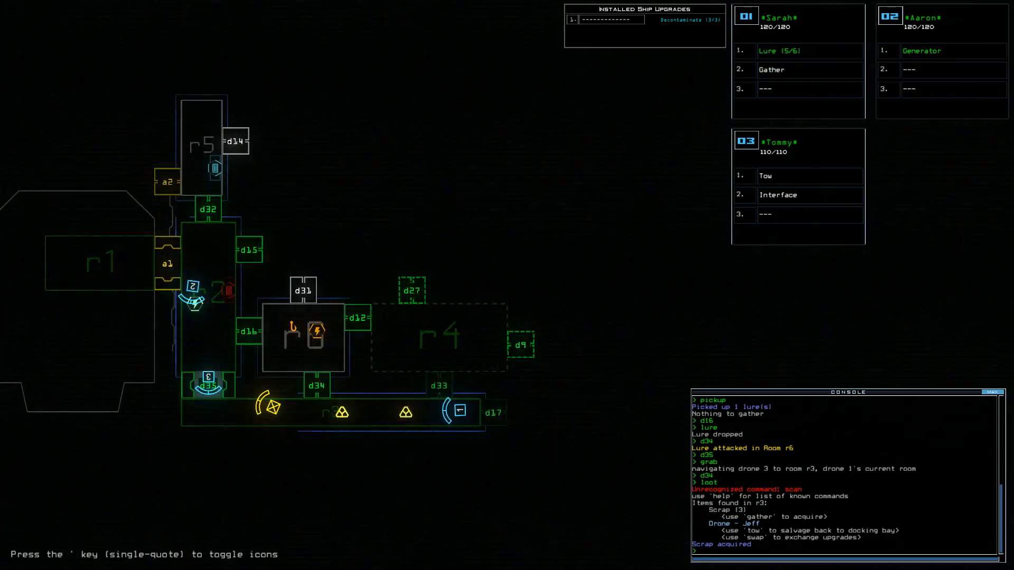
- Flag room r6 as dangerous after exploring r2, r3, r5 and r6
type("flag r6")
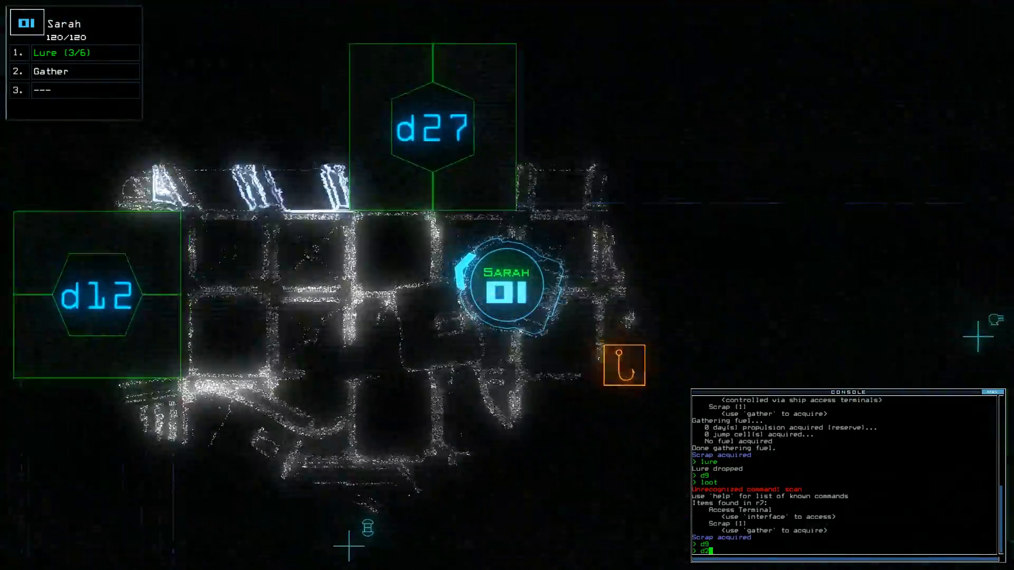
- Send drone 1 through d9 and drone 3 to hack the r9 terminal, then return to the schematic
type("7")
key("Return")
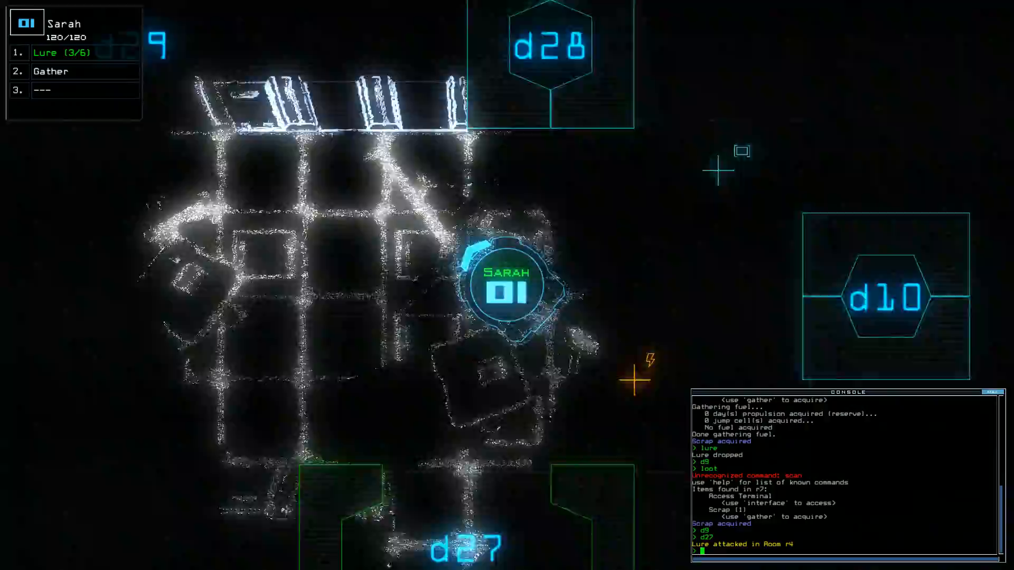
scroll("down", 3)
type("ha")
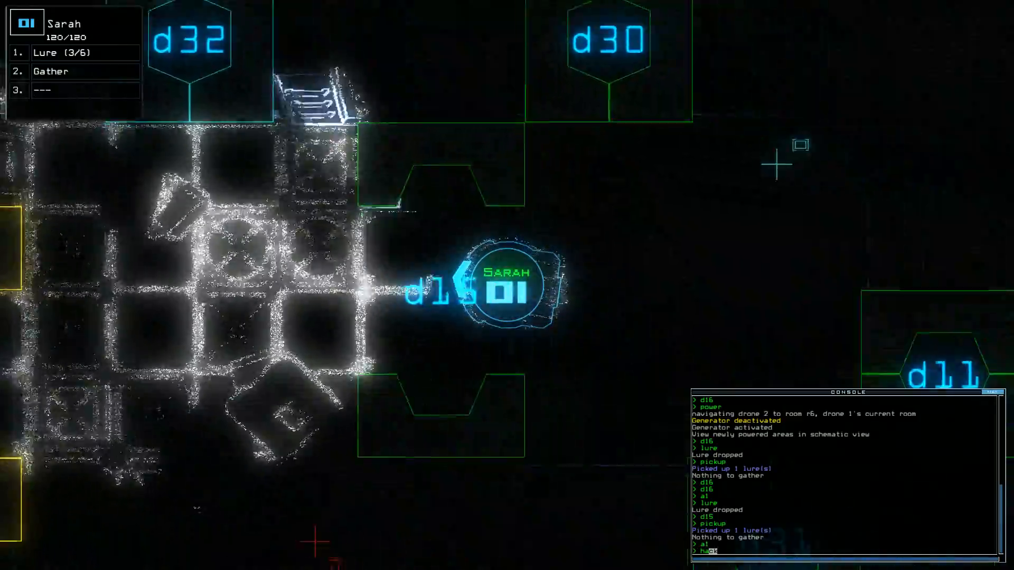
key("Return")
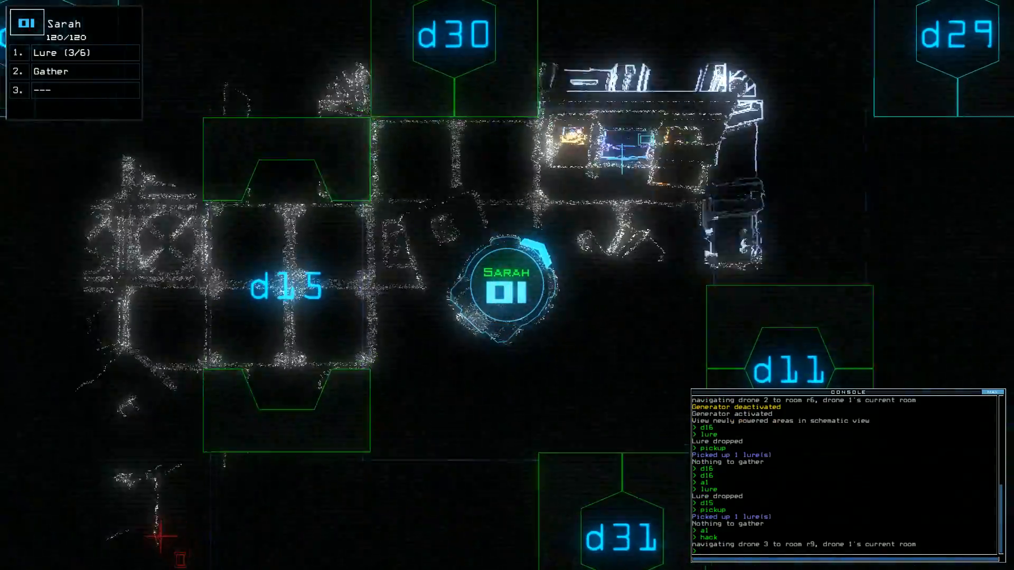
key("Tab")
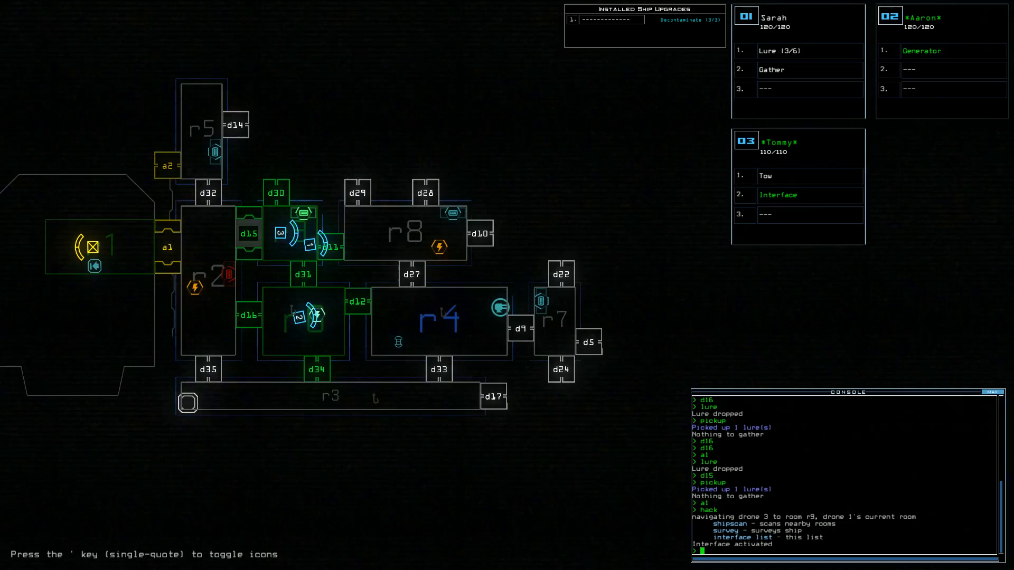
- Run 'shipscan' on r9 and r6, then 'survey' to reveal the rest of the ship
type("shipscan")
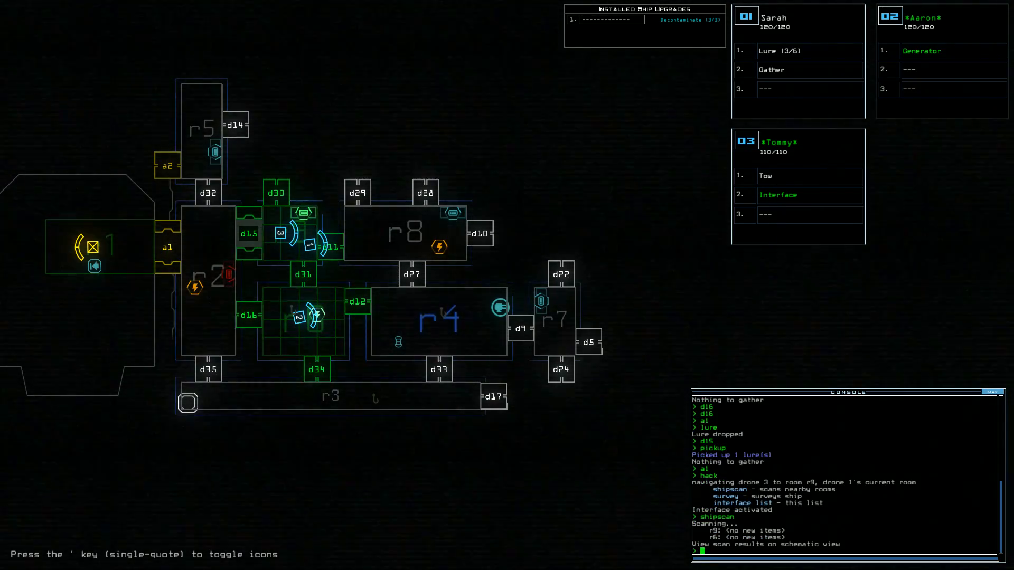
type("survey")
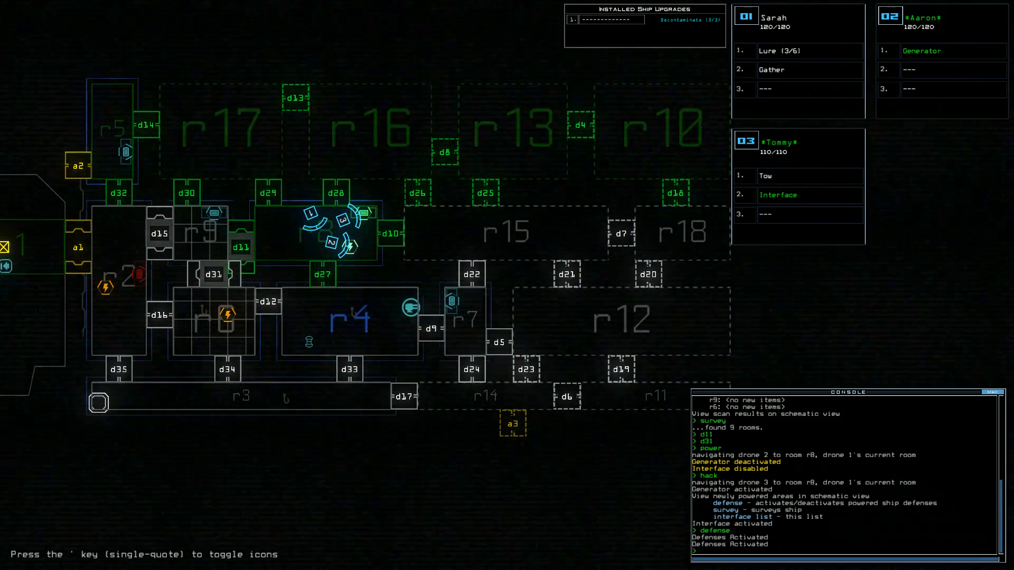
- Enter the defense command to activate the derelict ship's defenses
type("de")
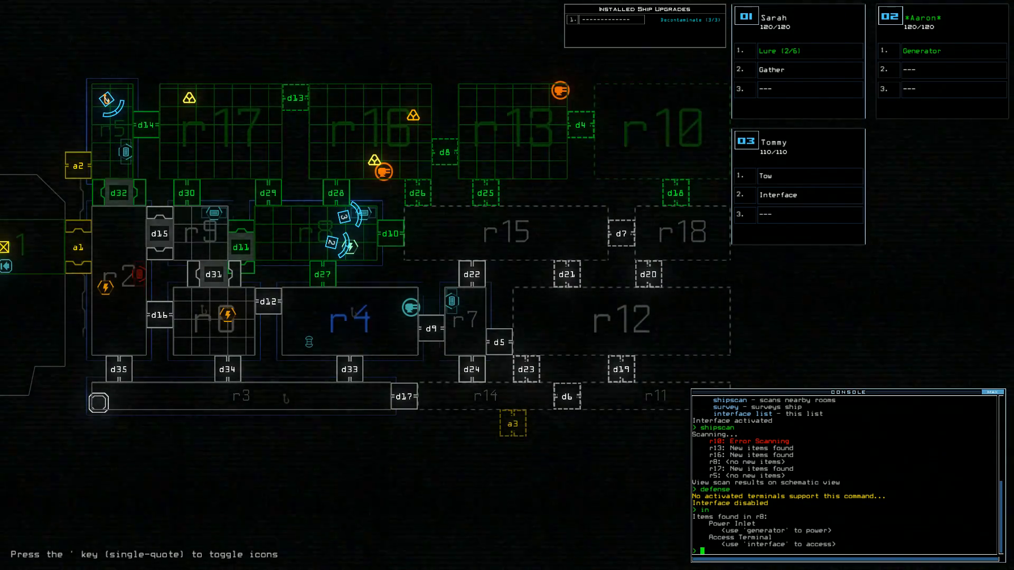
- Open door d13 on the route toward room r17 and its scrap
type("d13")
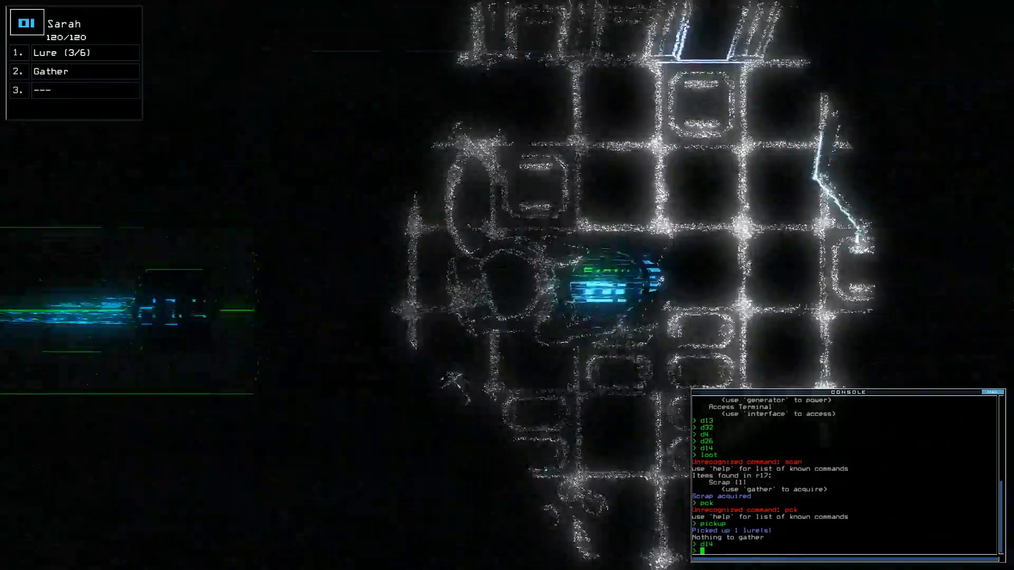
- Run 'defense' to switch the derelict's ship defenses off
type("defense")
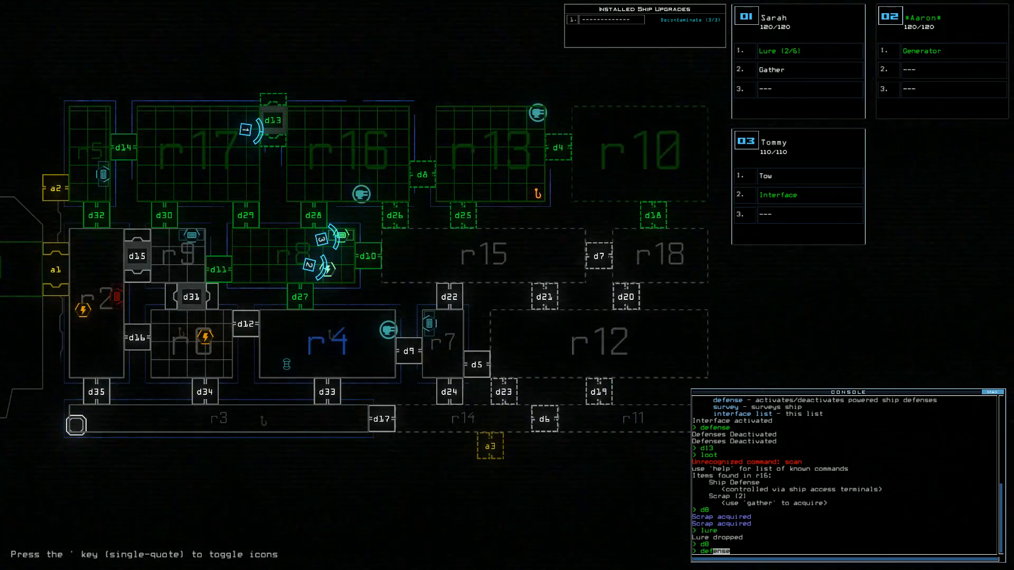
- Switch the ship defenses back on while doors d25 and d4 open
key("Return")
type("d4")
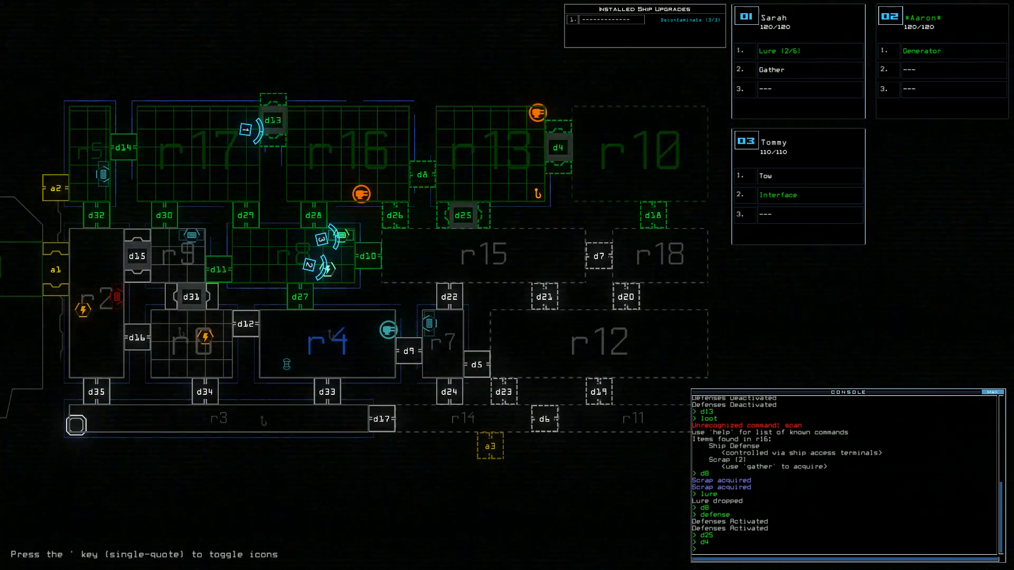
scroll("down", 3)
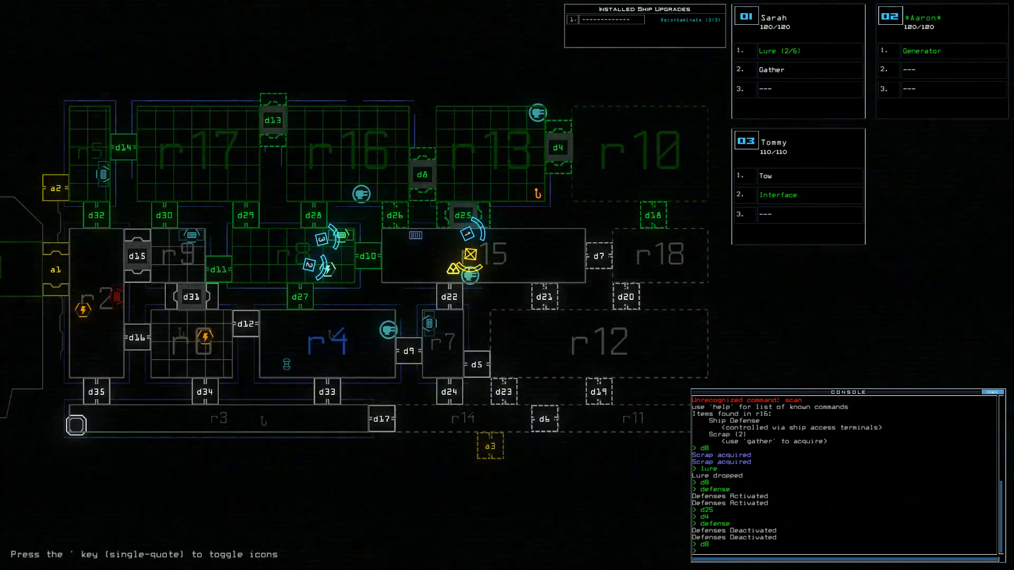
- Navigate Tommy to Sarah's room r15 to reach and tow the derelict drone Twiki
type("d1")
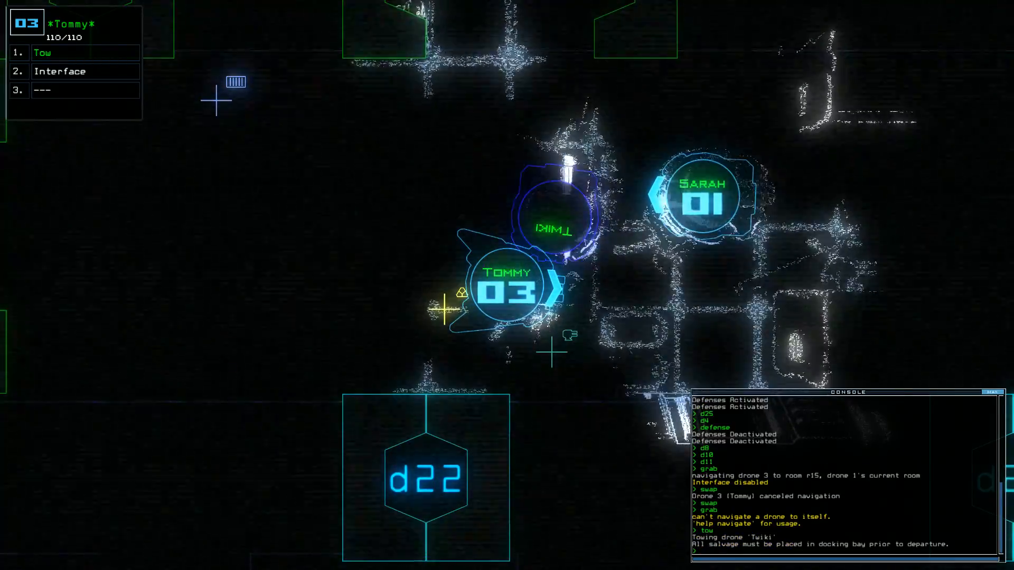
type("navigate")
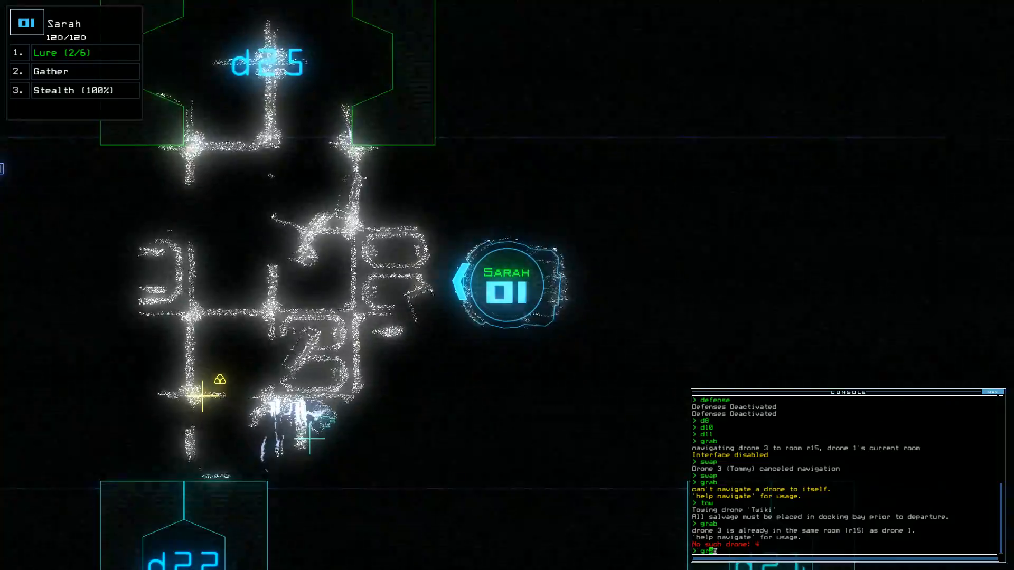
key("Return")
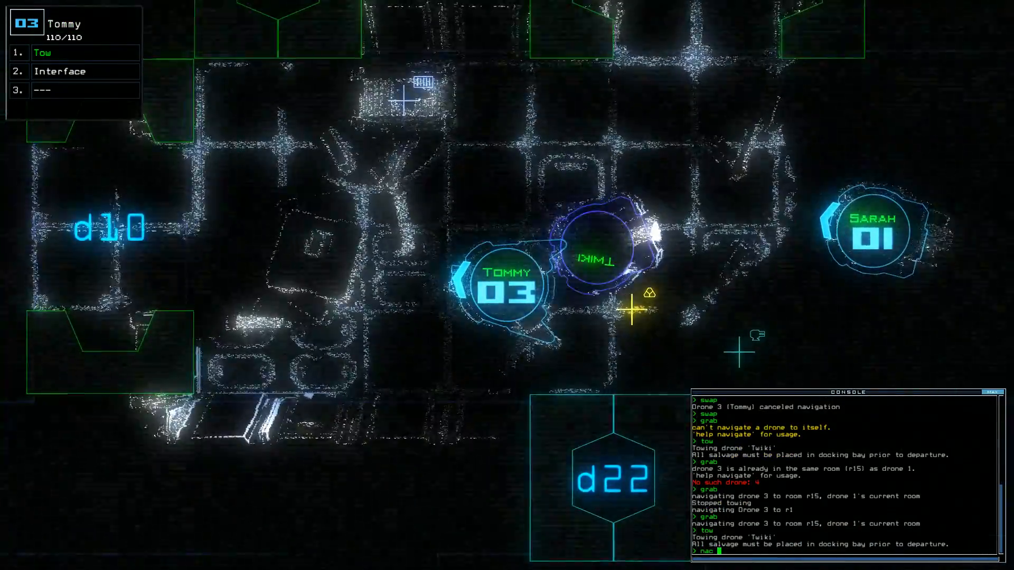
type("navigate")
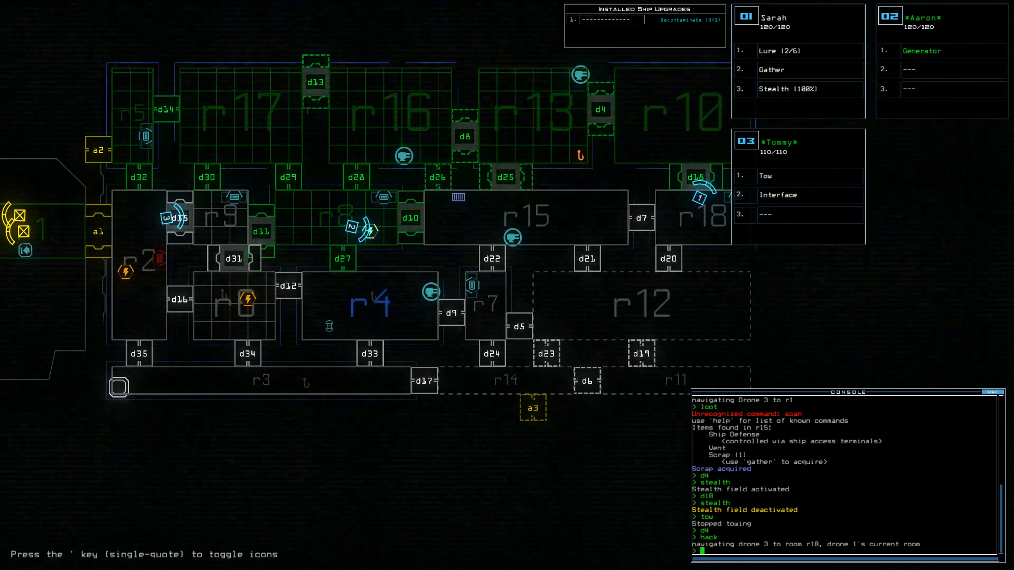
- Send Sarah's drone navigating back toward room r1
type("navigate")
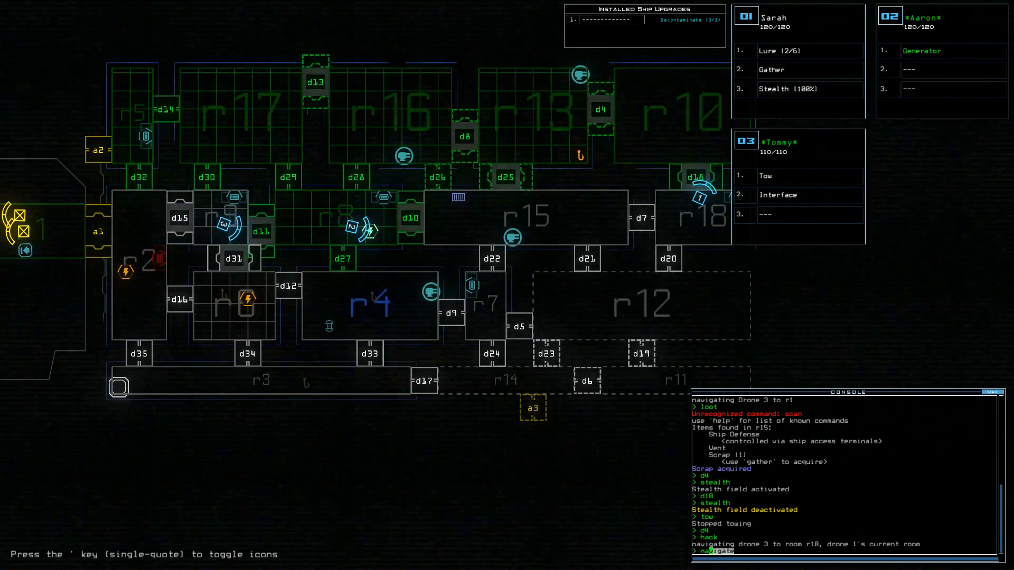
type("1")
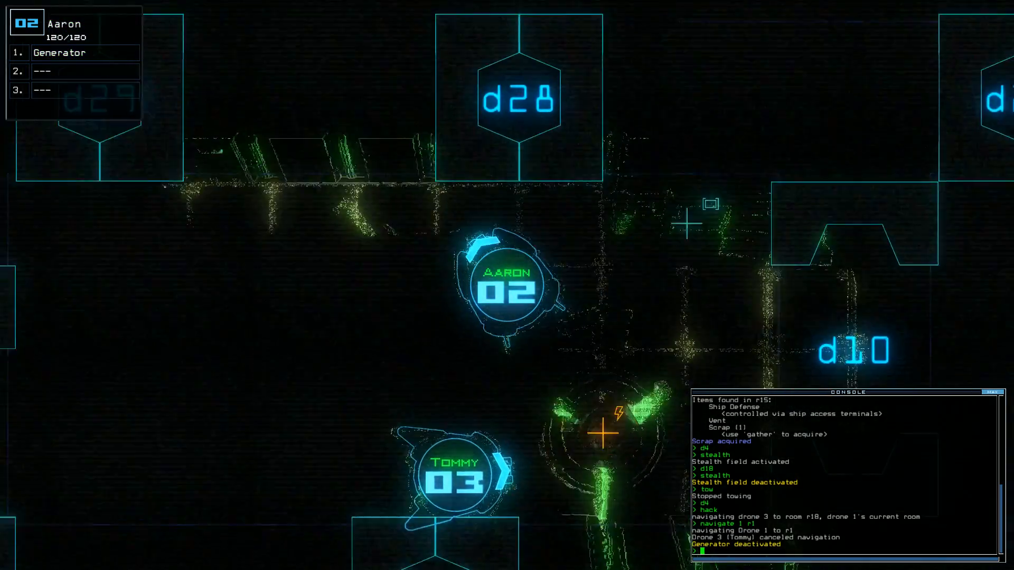
- Dock the boarding ship at a1 and then re-dock it at airlock a3
left_click(453, 482)
type("interface")
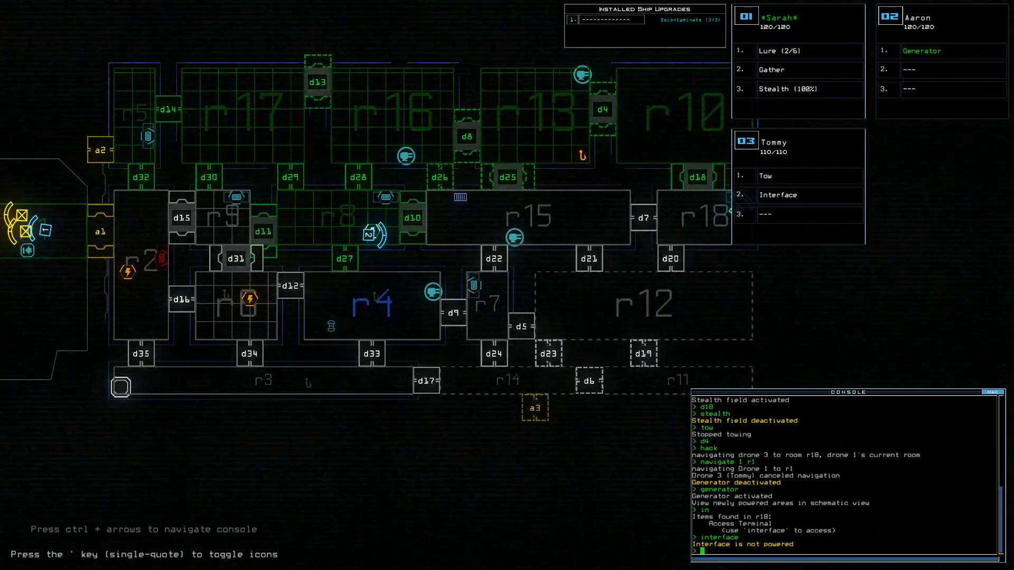
type("dock a3")
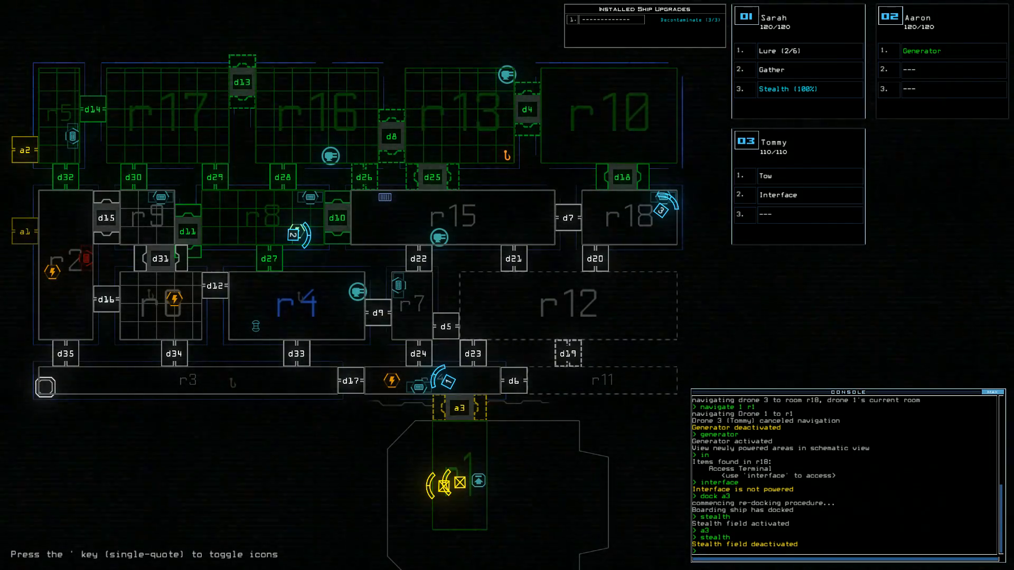
type("dock")
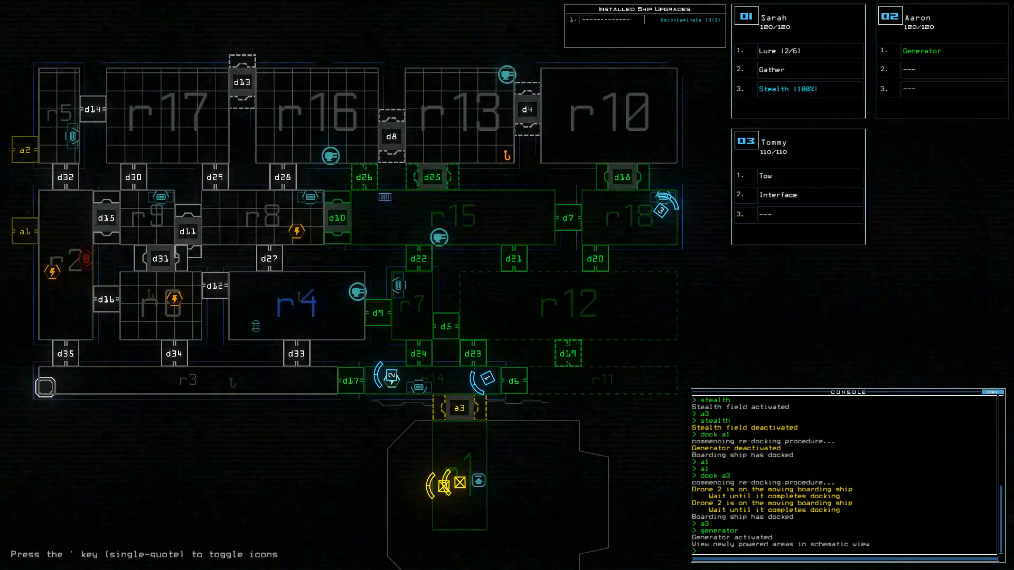
- Navigate Tommy's drone 3 back to the access terminal to reconnect its interface
type("d")
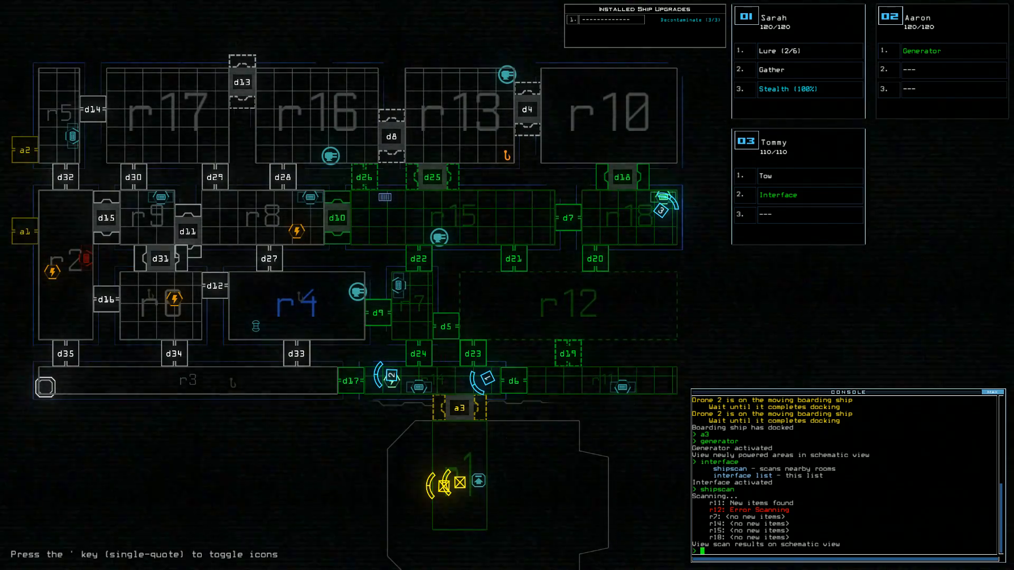
type("navigate 3")
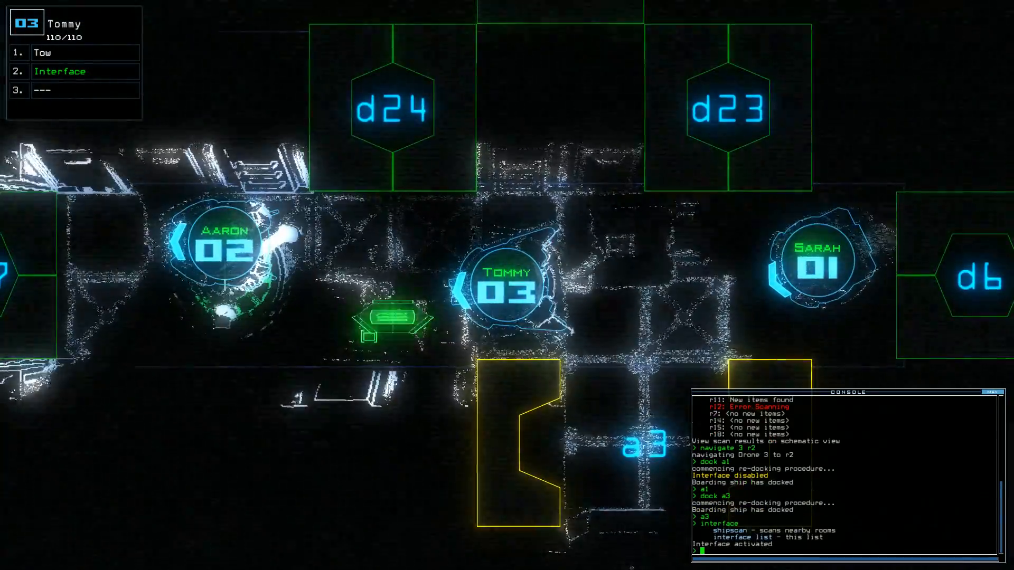
- Run a shipscan from the terminal and review the results for corridor r11
type("shipscan")
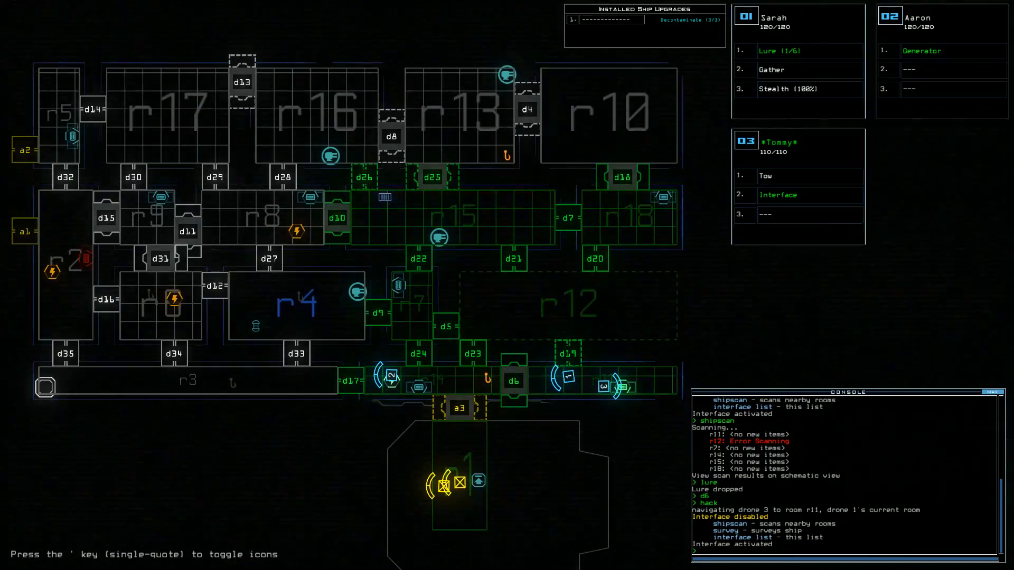
scroll("down", 3)
type("lure")
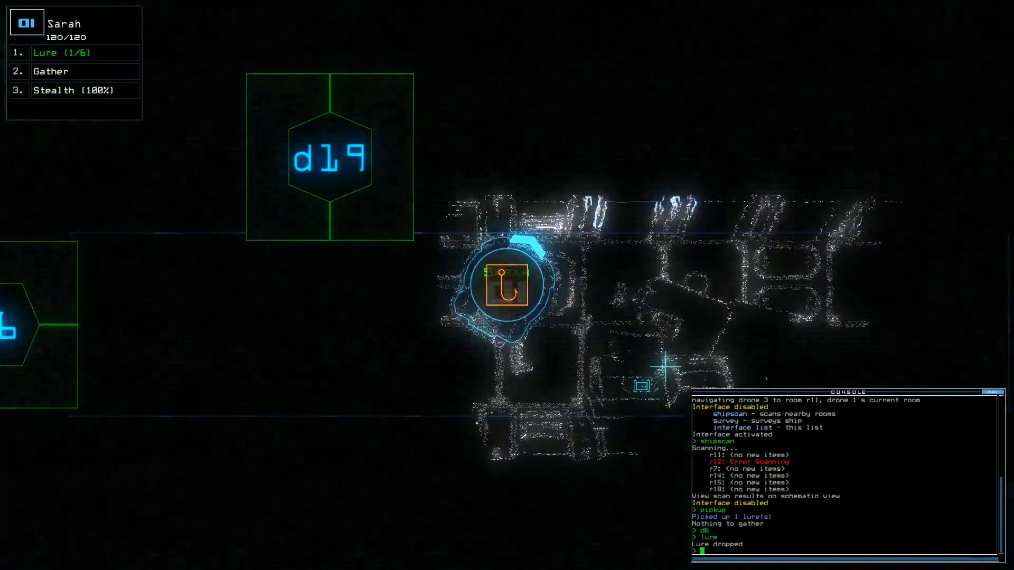
- Open door d19 so Sarah can reach the scrap in r12
type("d19")
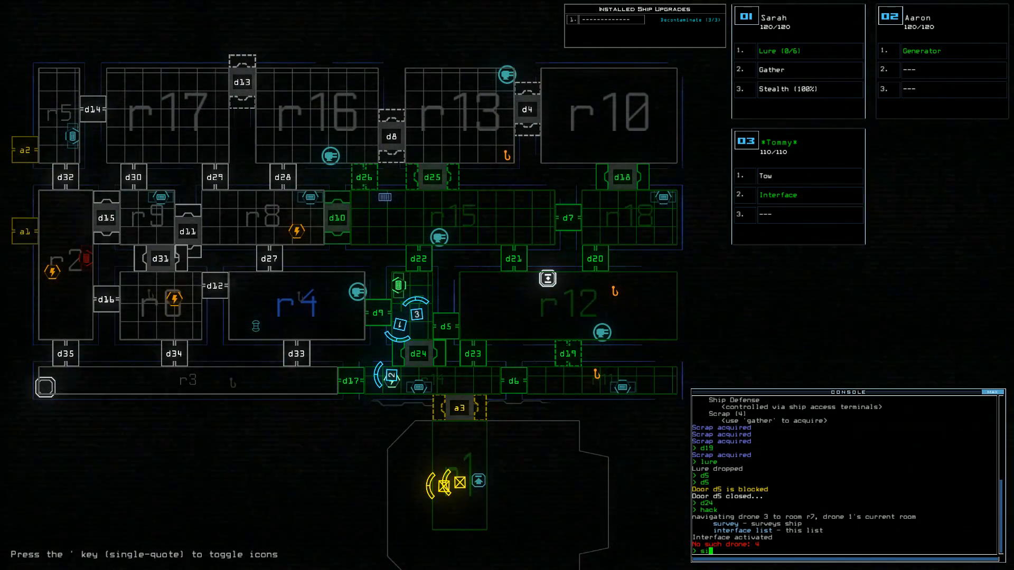
- Recall all drones with 'end', exit the derelict and accept the 1095 score to view the leaderboard
type("end")
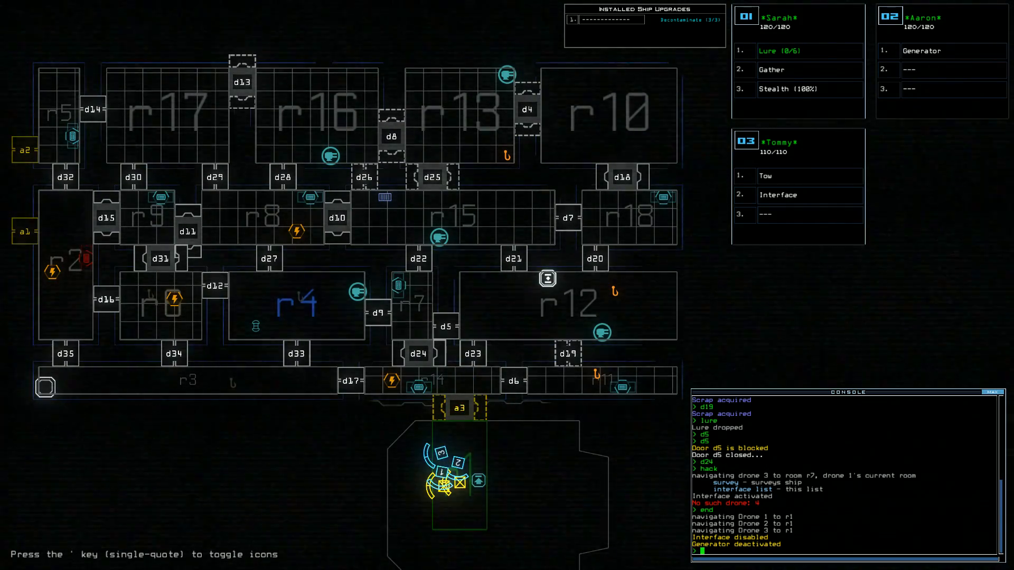
key("Escape")
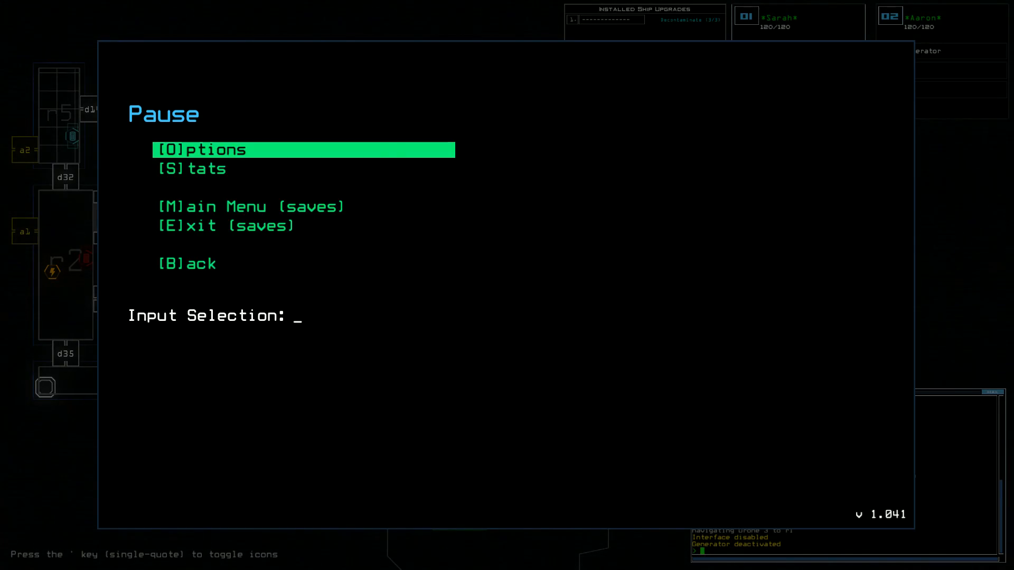
key("b")
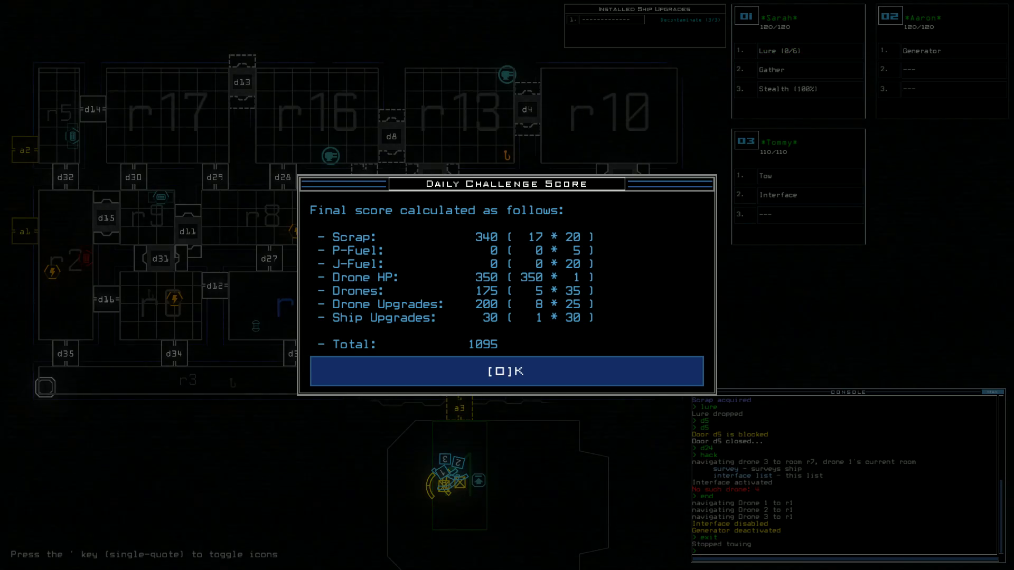
left_click(507, 370)
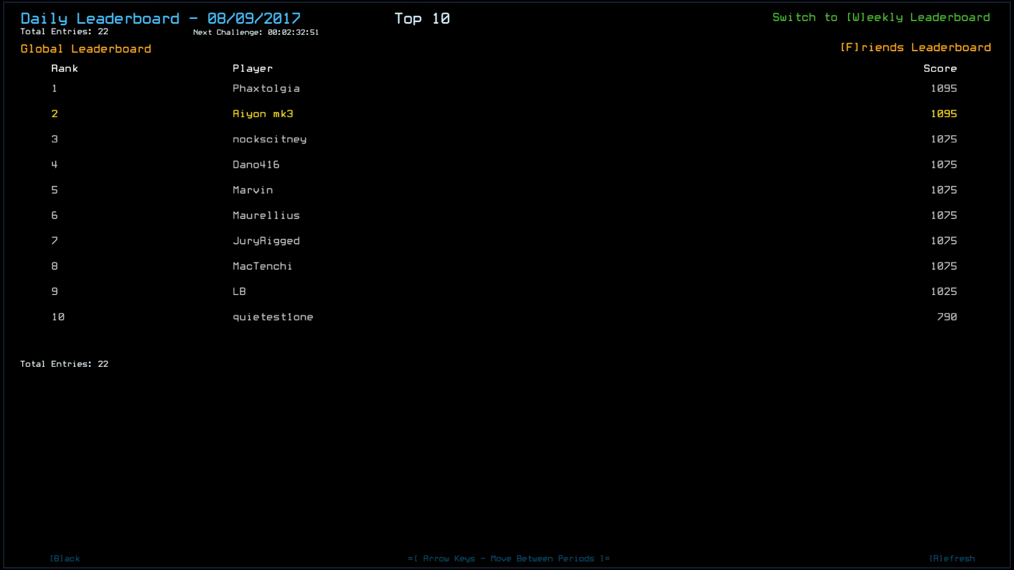